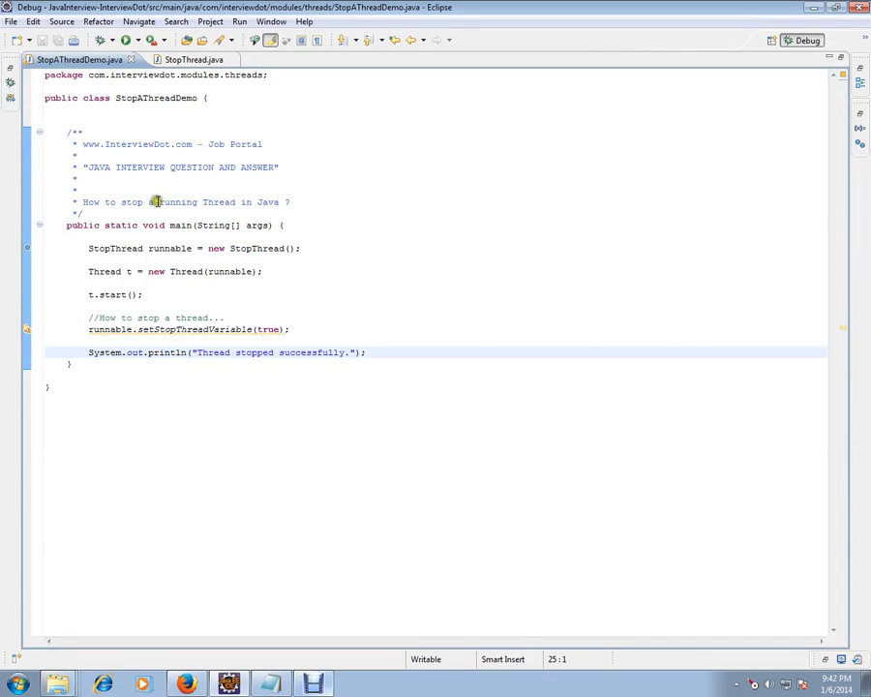
Switch to StopThread.java and place the caret on its run() method line.
double_click(137, 143)
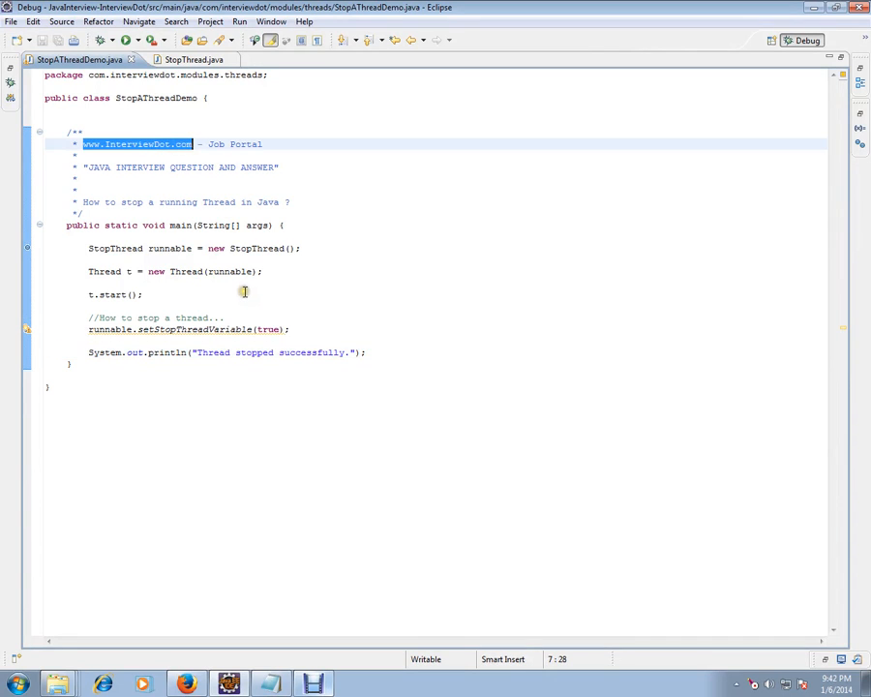
mouse_move(260, 299)
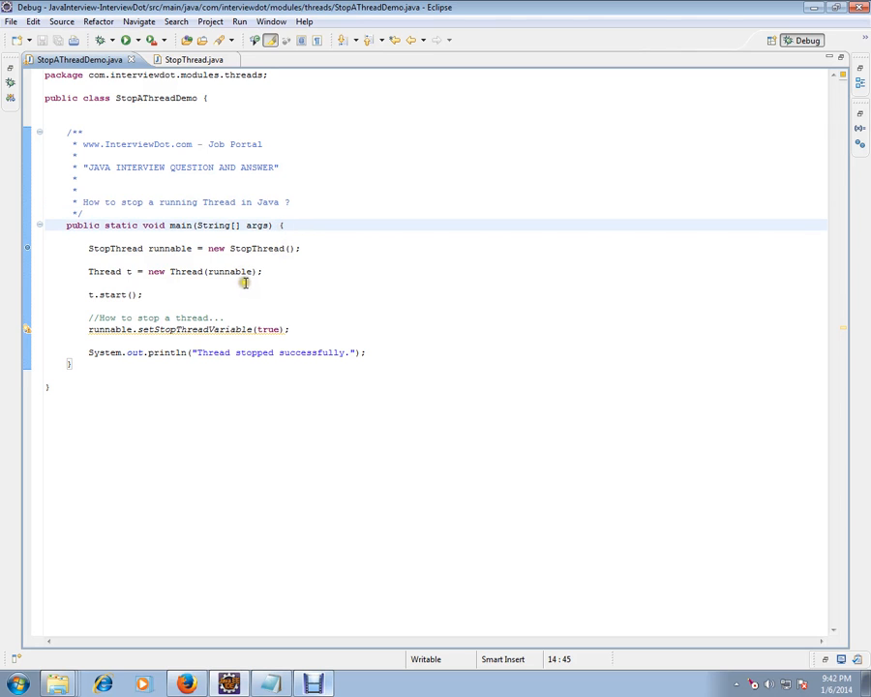
click(184, 59)
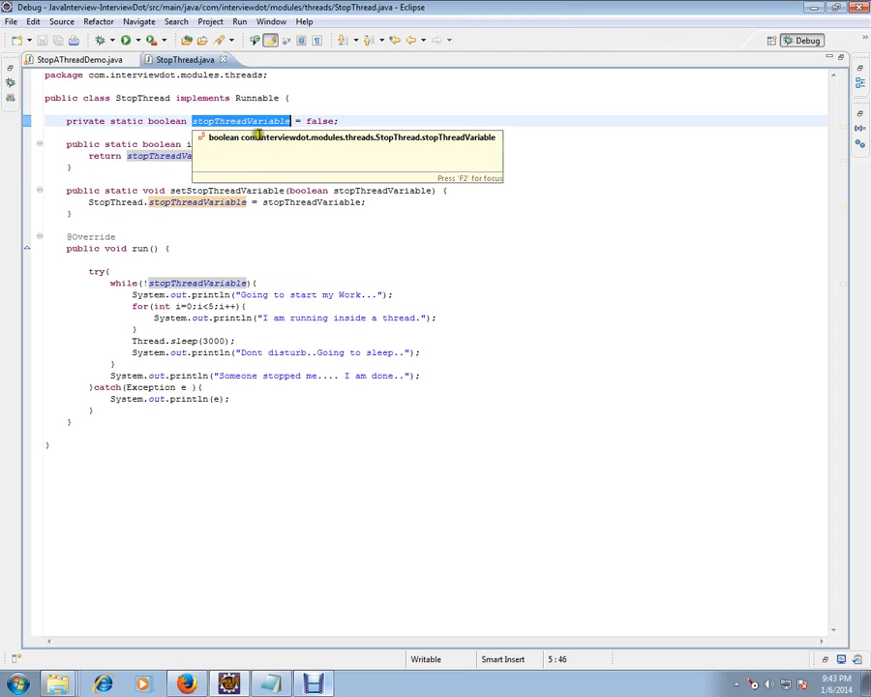
click(167, 248)
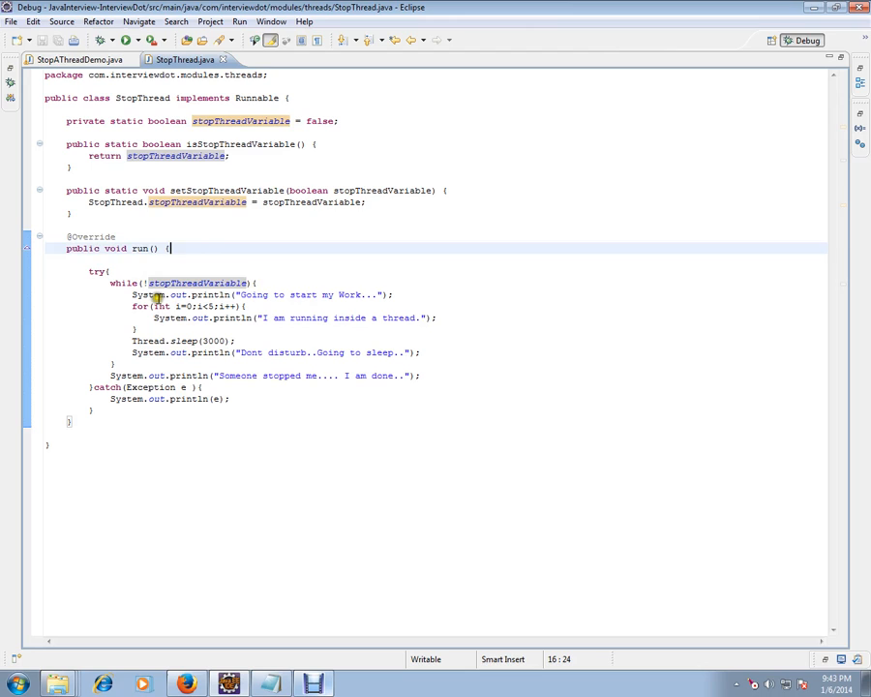
Highlight stopThreadVariable in the loop condition and the statements inside the while loop.
double_click(198, 282)
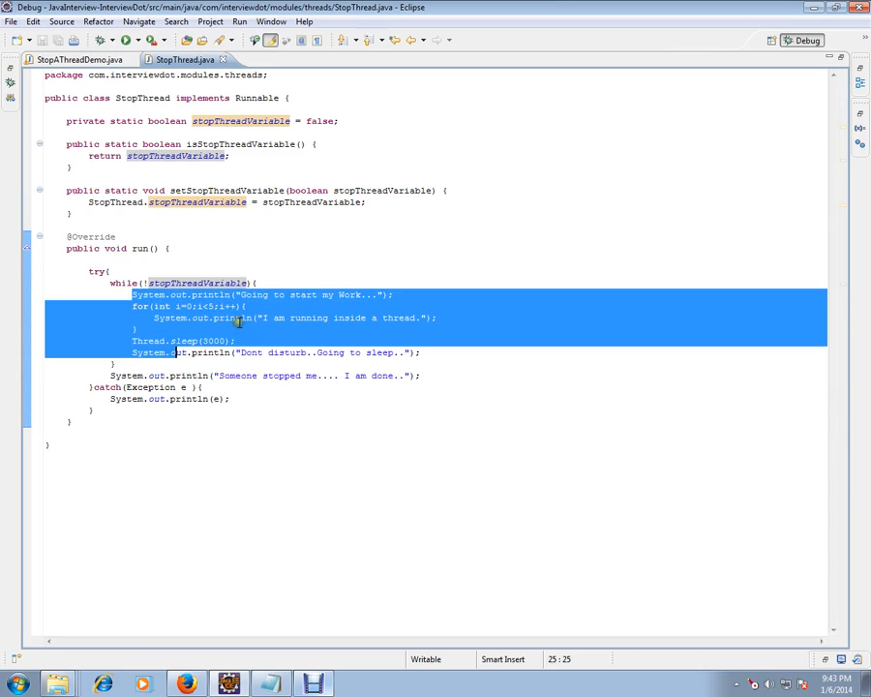
click(258, 282)
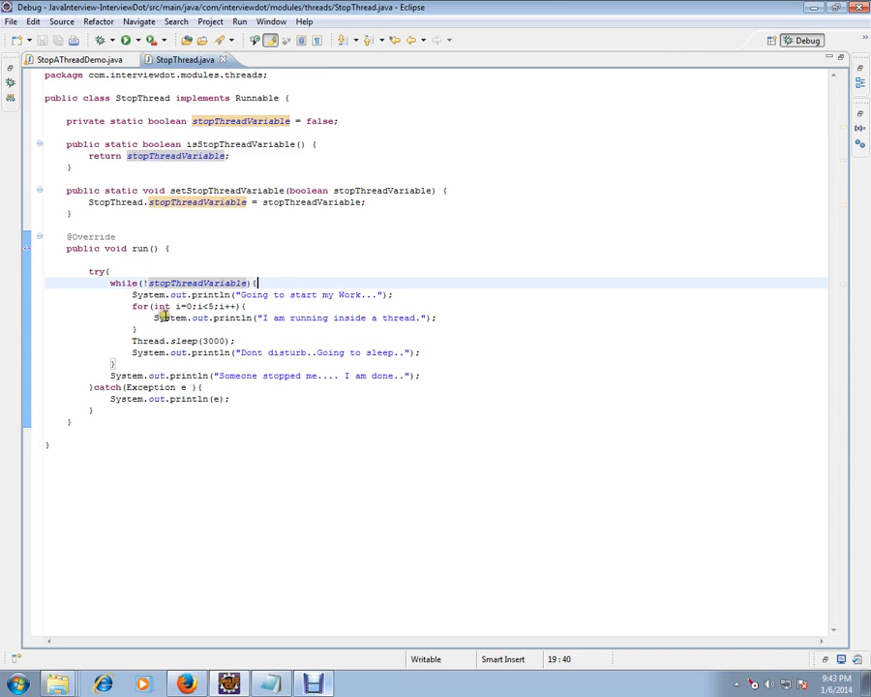
drag(252, 294, 143, 318)
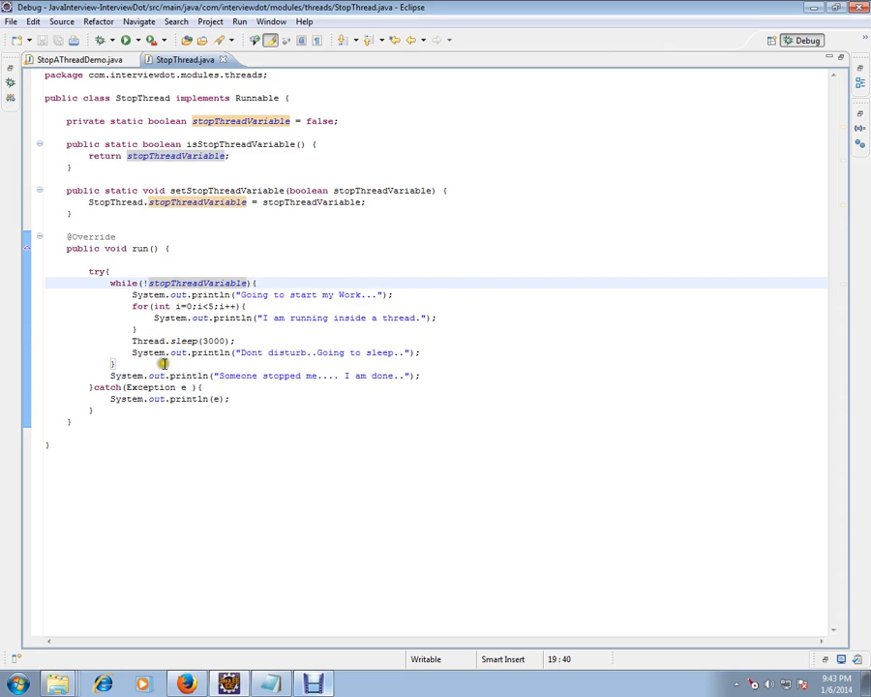
double_click(197, 281)
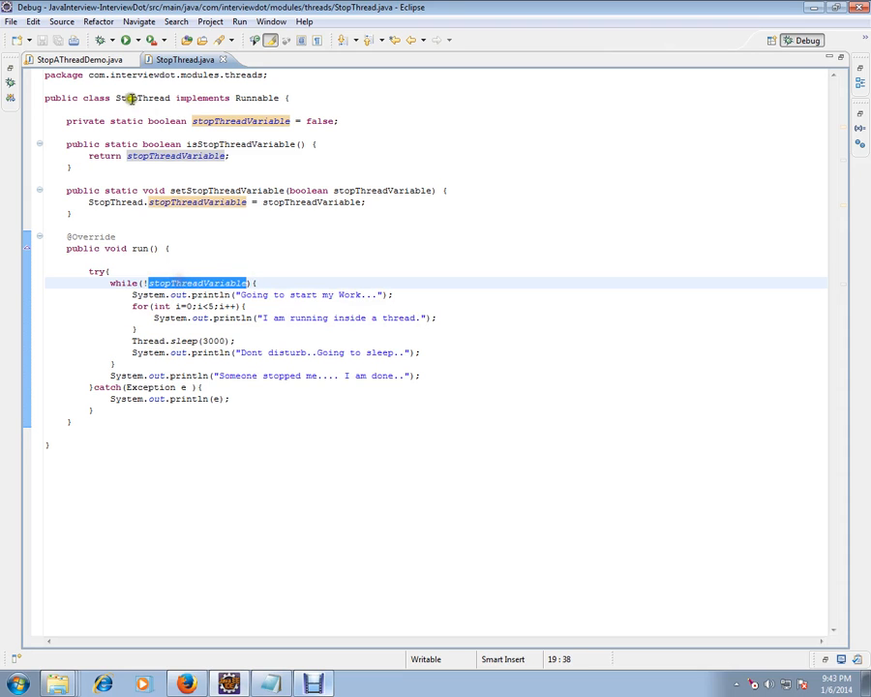
Return to StopAThreadDemo.java and debug it as a Java application, suspending at line 23.
click(79, 59)
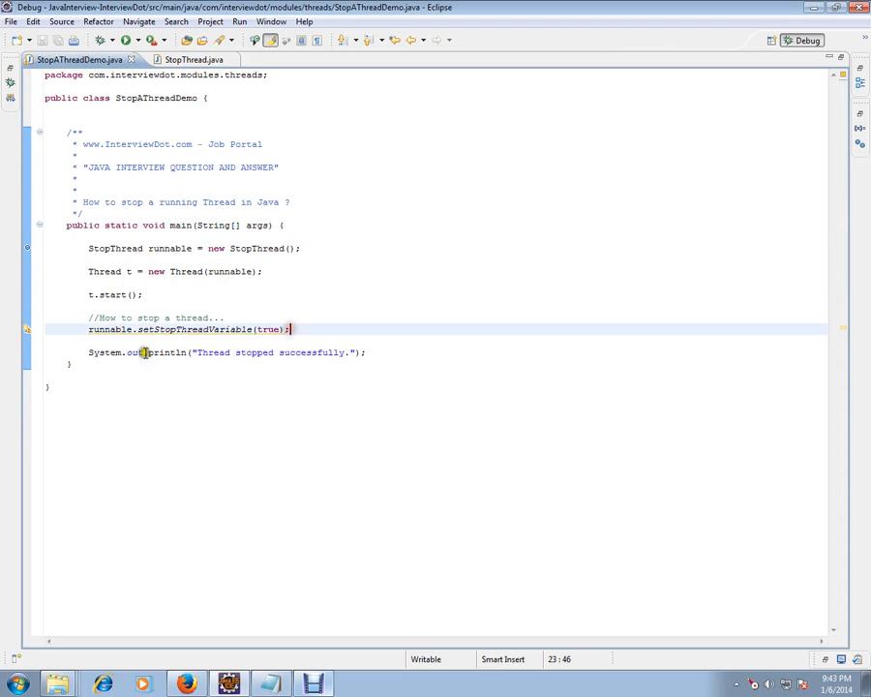
double_click(169, 247)
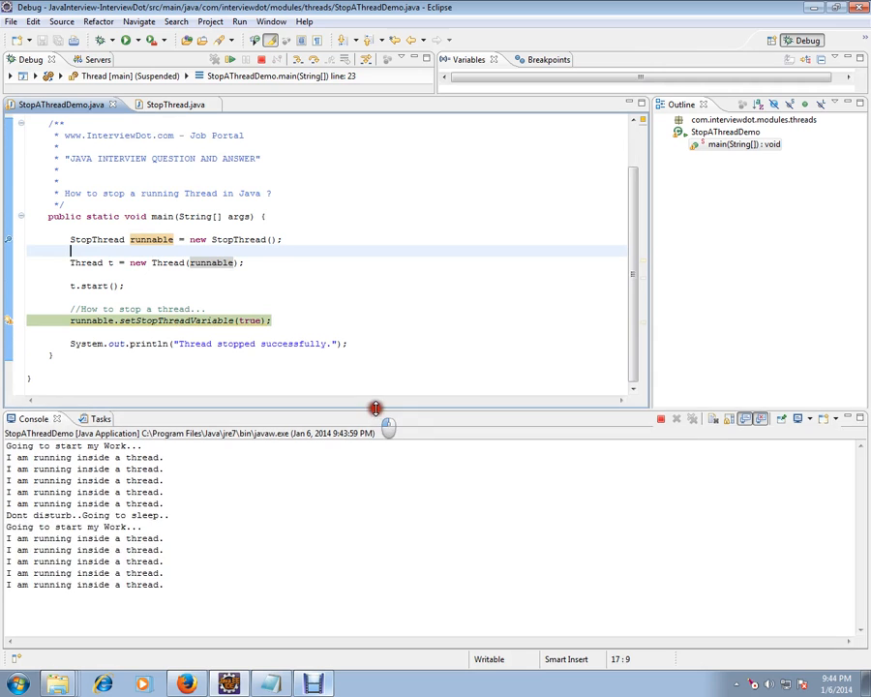
Step over line 23's stop call so the console prints 'Someone stopped me.... I am done..'.
scroll(down, 3)
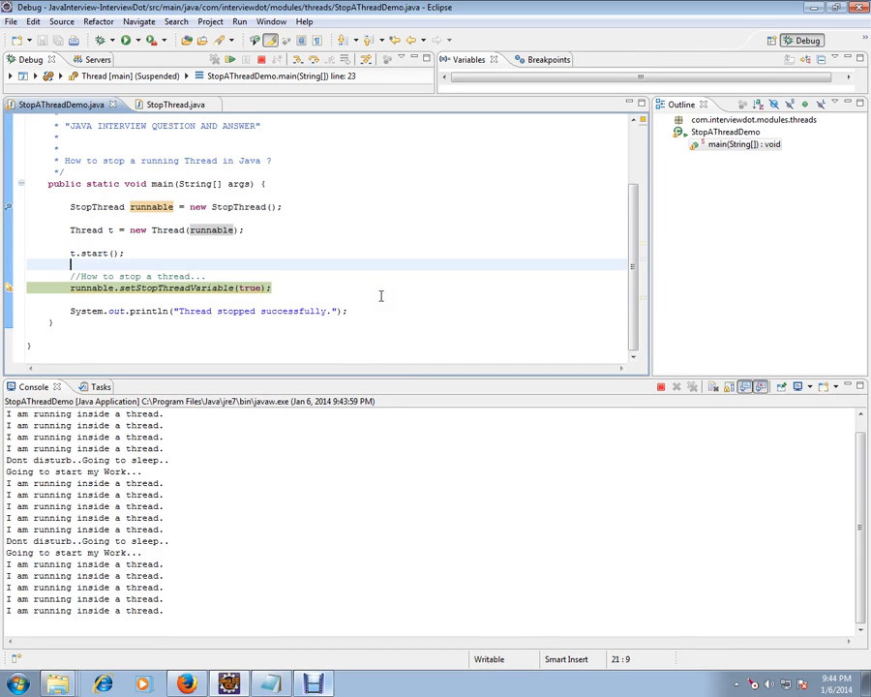
mouse_move(314, 311)
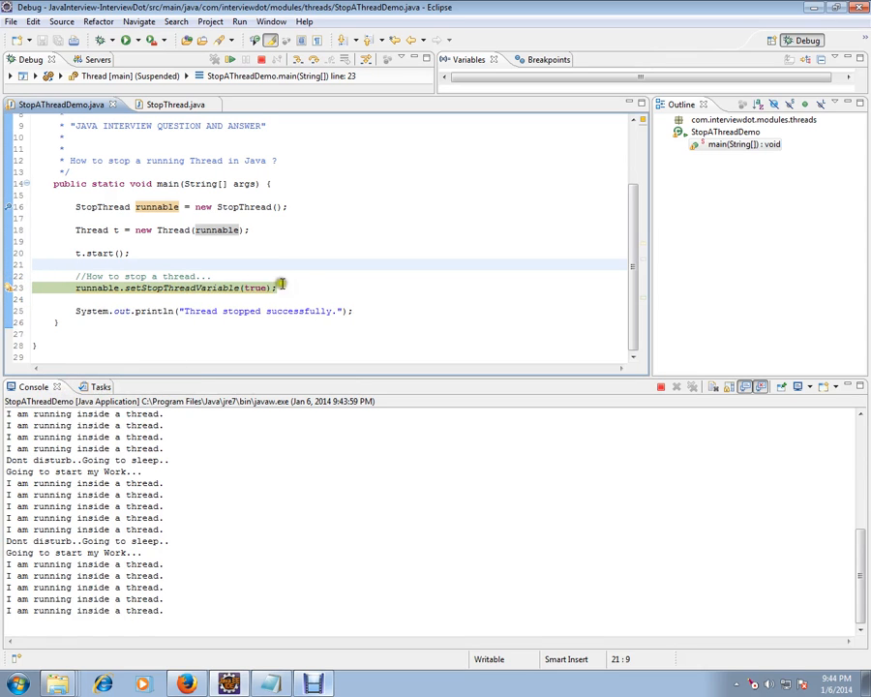
click(276, 287)
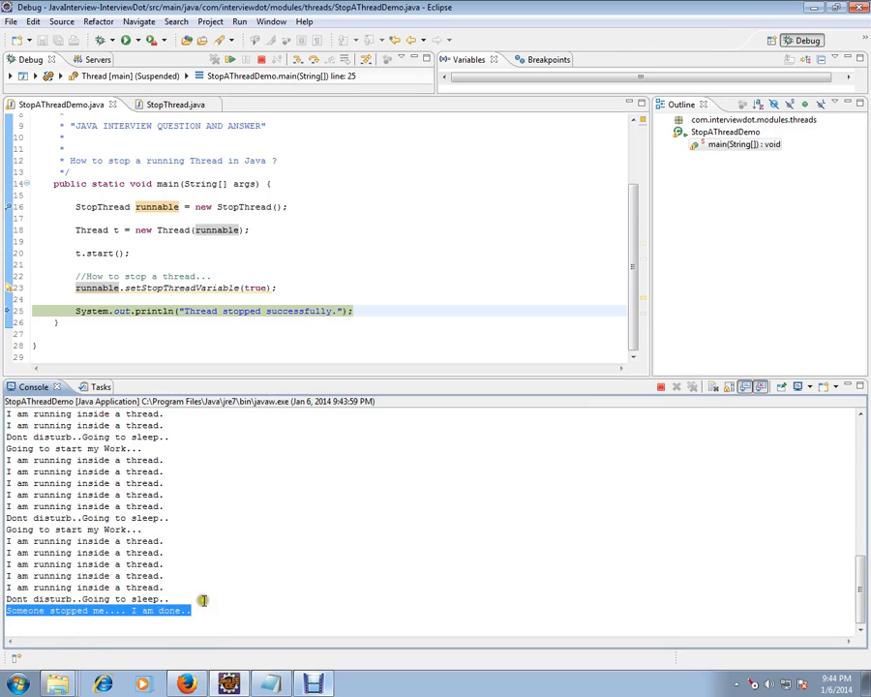
mouse_move(253, 566)
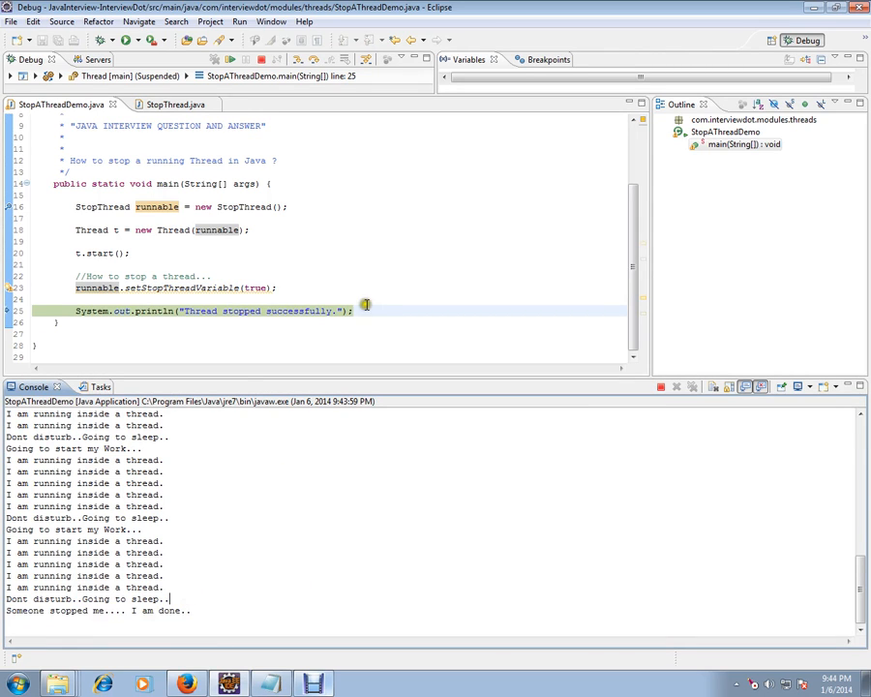
Step over the 'Thread stopped successfully.' print to reach the end of main.
click(371, 310)
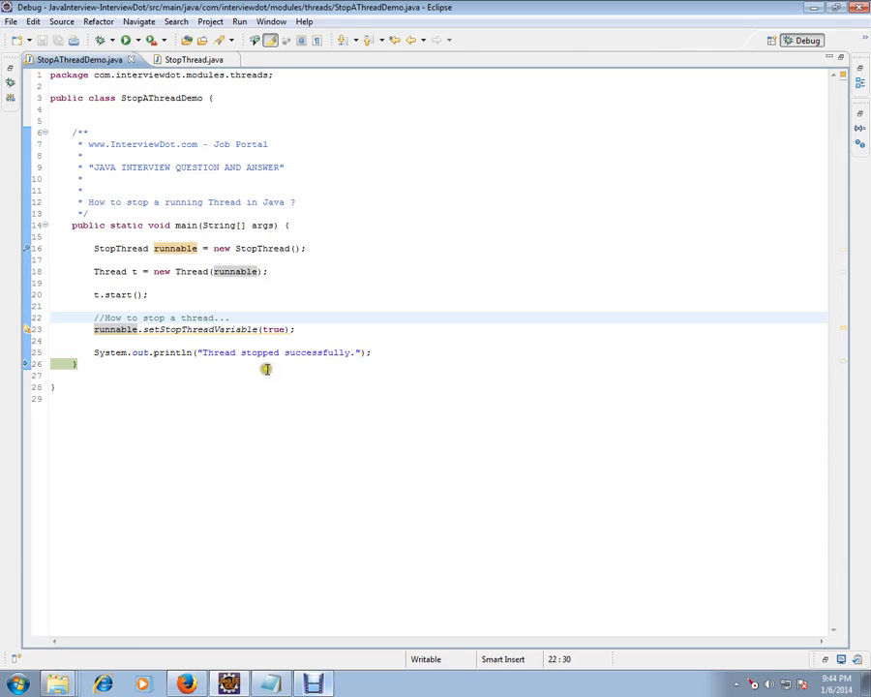
mouse_move(230, 404)
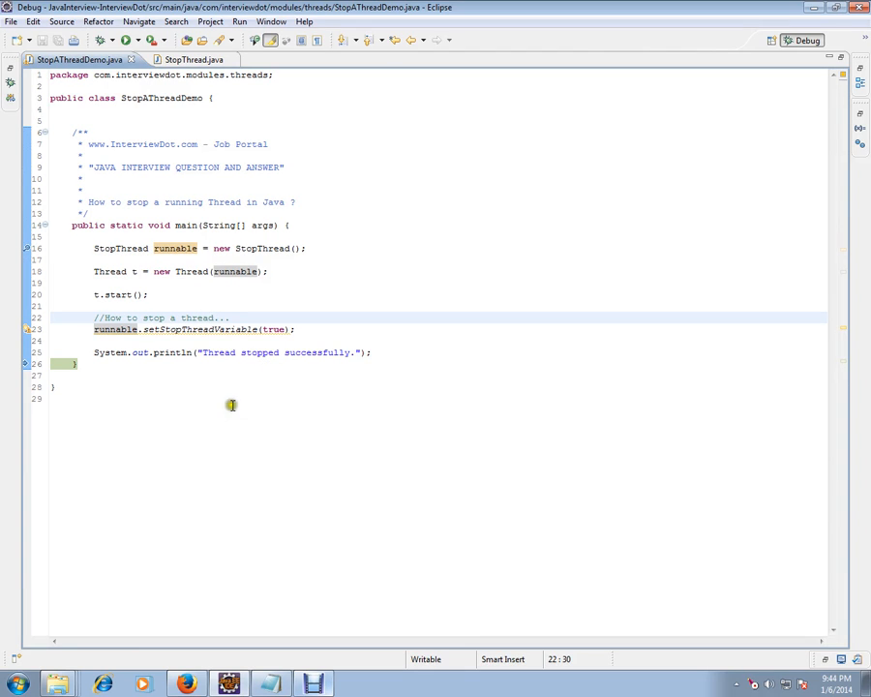